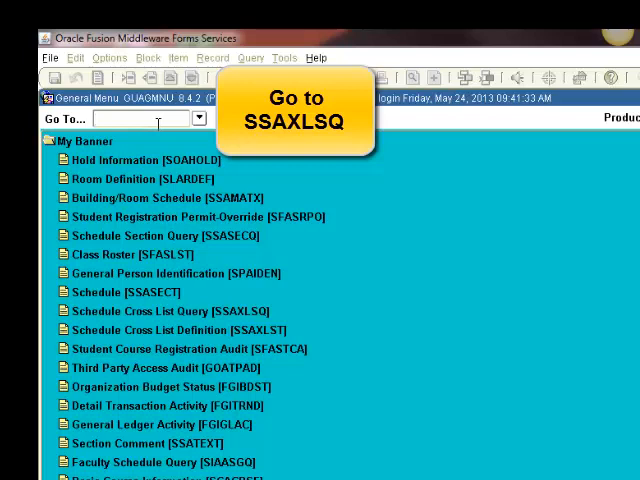
Step: Go to the Schedule Cross List Query form SSAXLSQ via the Go To field
text(SSAXLSQ)
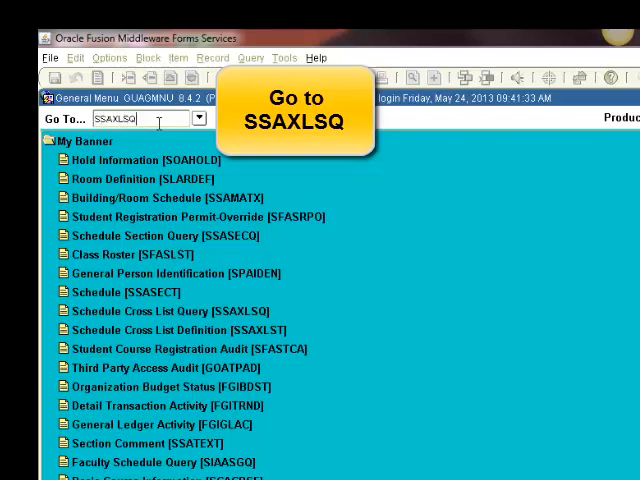
key(Return)
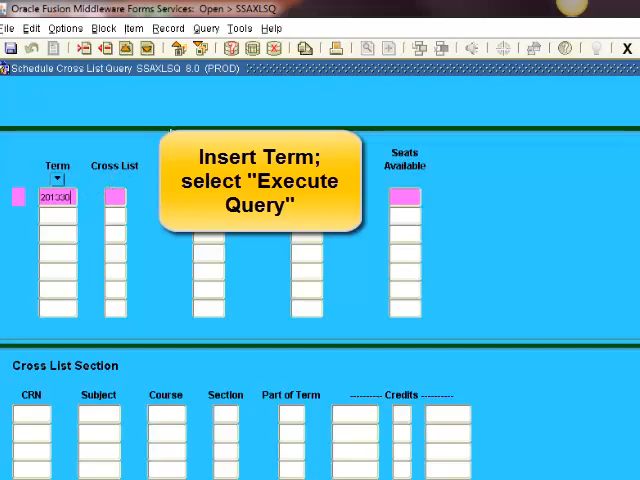
mouse_move(252, 48)
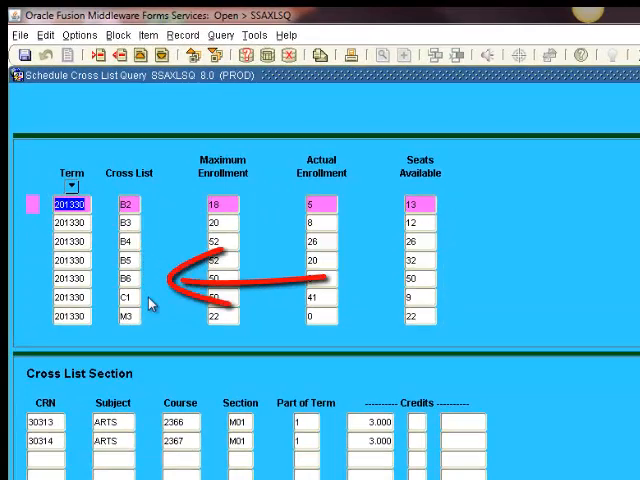
mouse_move(156, 284)
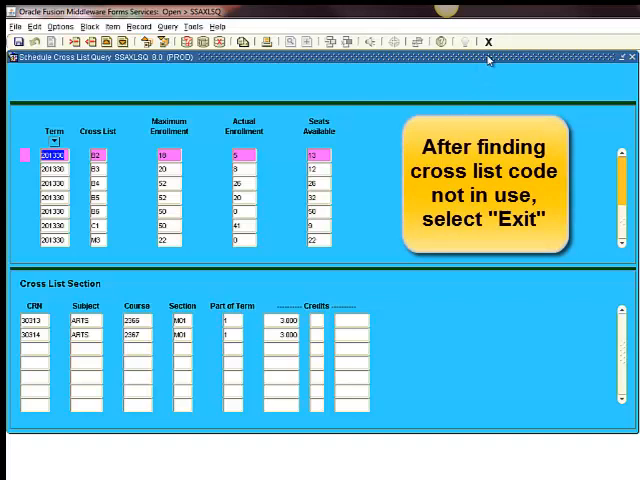
mouse_move(490, 40)
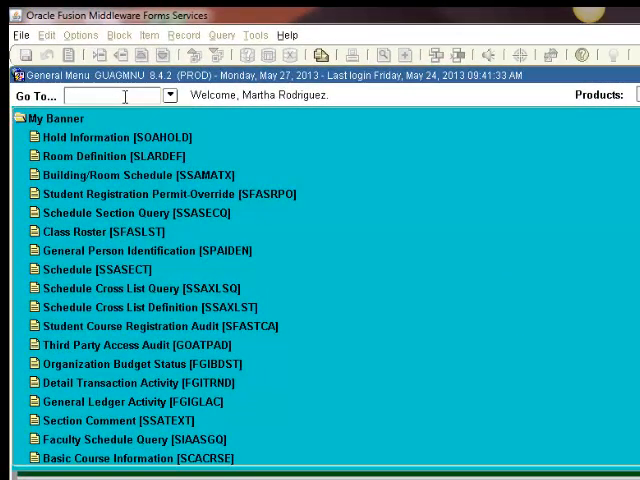
mouse_move(132, 306)
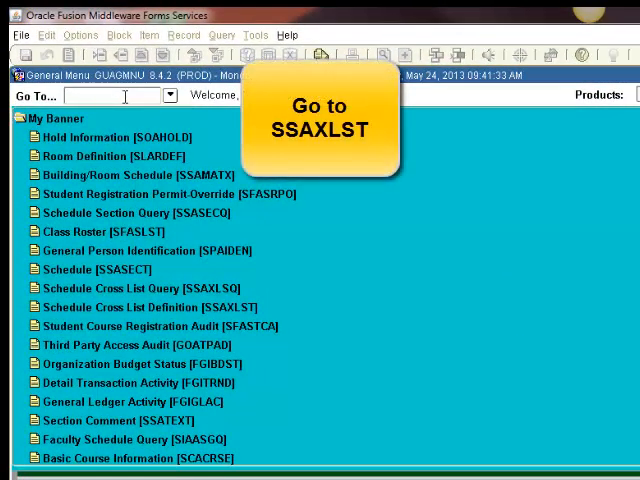
Step: Go to the Schedule Cross List Definition form SSAXLST via the Go To field
text(SSAX)
text(201330)
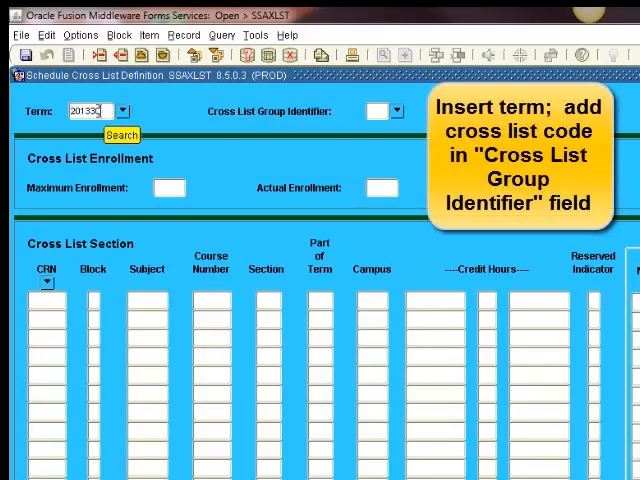
mouse_move(160, 128)
text(B7)
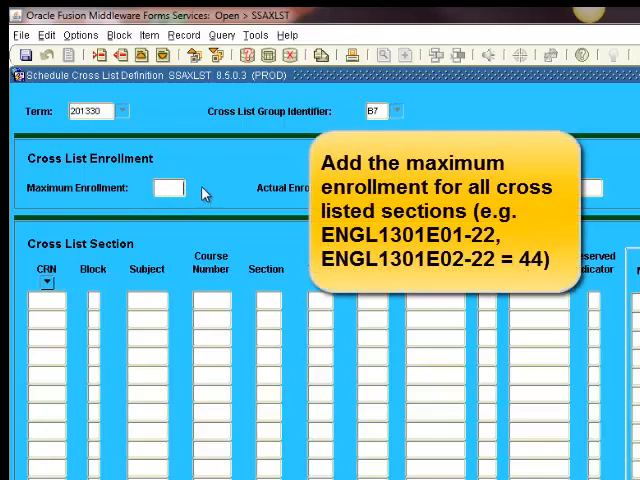
Step: Enter maximum enrollment 44 for cross list group B7 in term 201330
text(44)
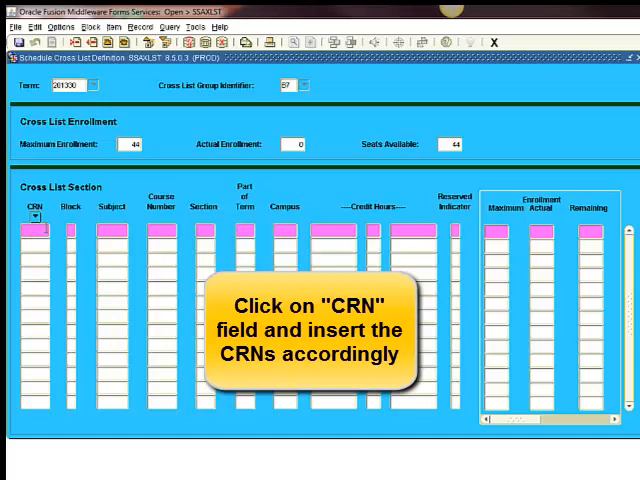
Step: Enter CRNs 30151 and 30152 as the cross-listed ENGL 1301 sections
text(30182)
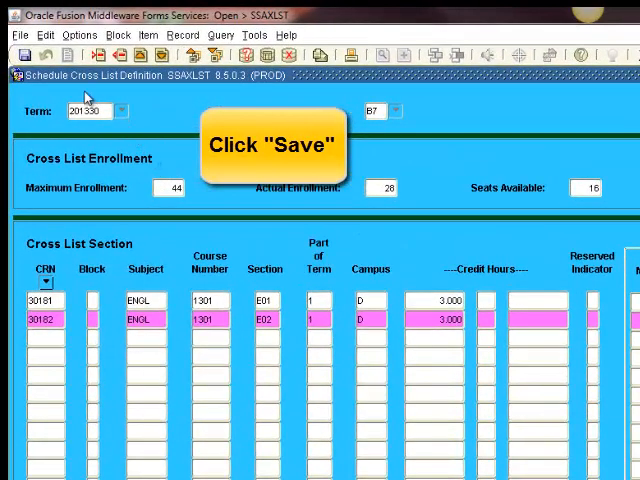
Step: Save the B7 cross list definition with its two sections
click(22, 52)
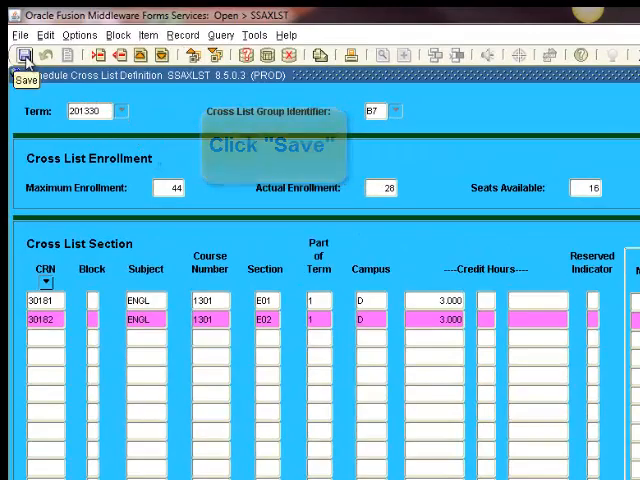